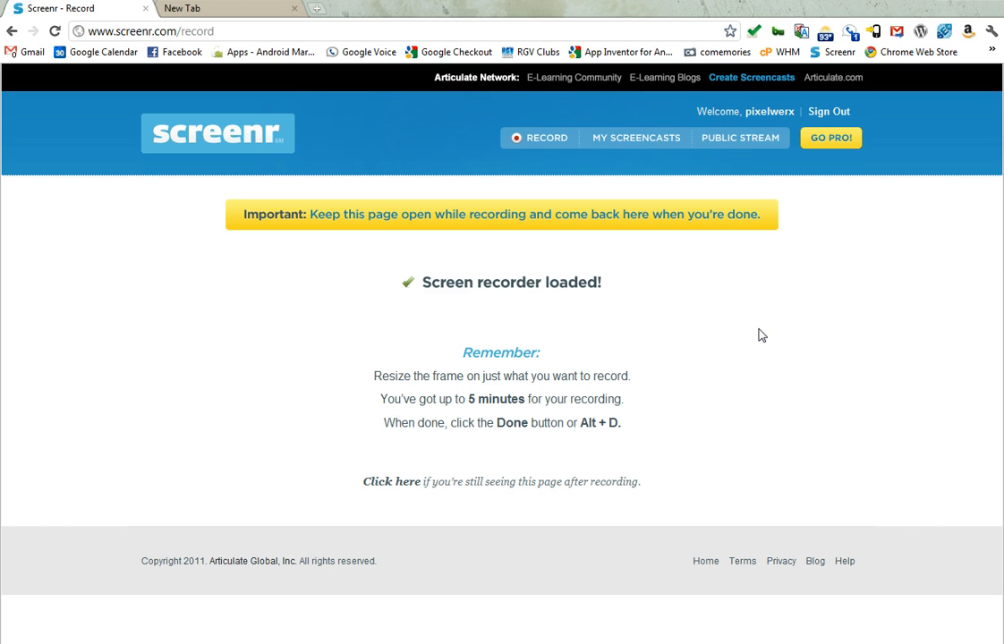
mouse_move(751, 322)
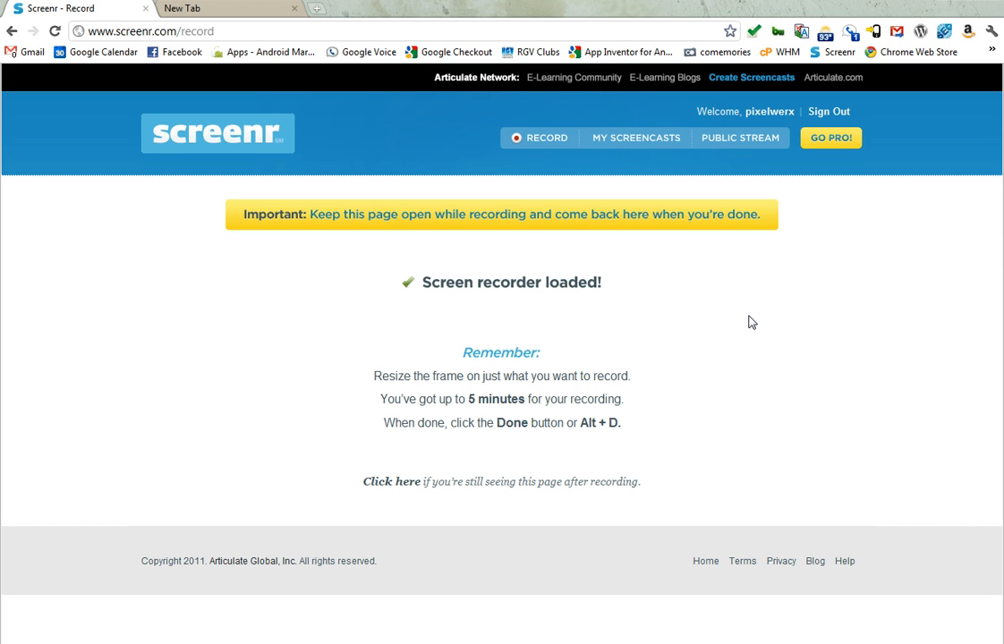
mouse_move(775, 315)
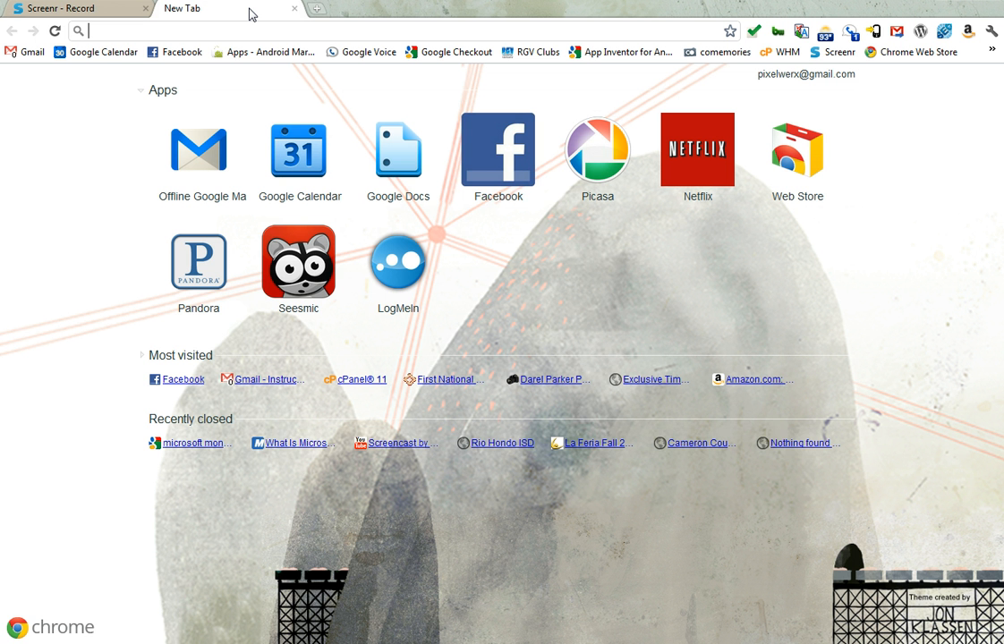
mouse_move(404, 20)
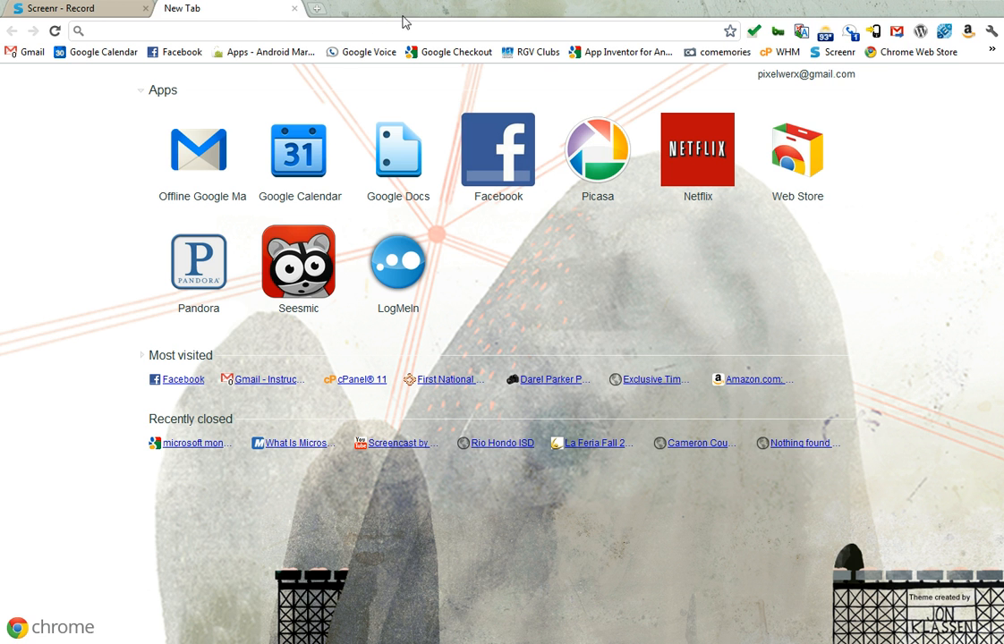
mouse_move(433, 24)
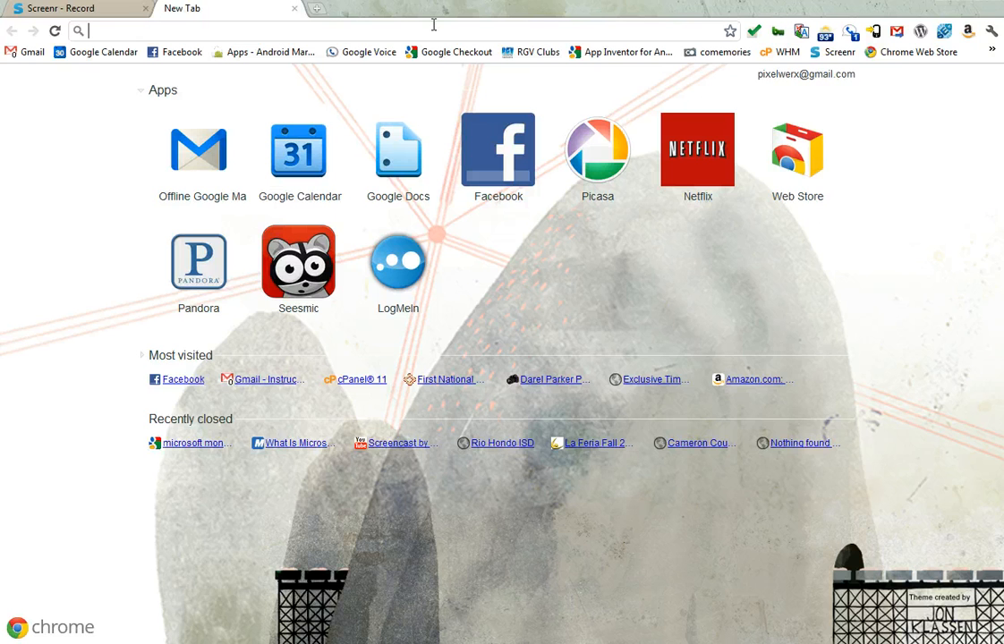
Go to microsoft.com/download in the new Chrome tab.
type("microsoft.com")
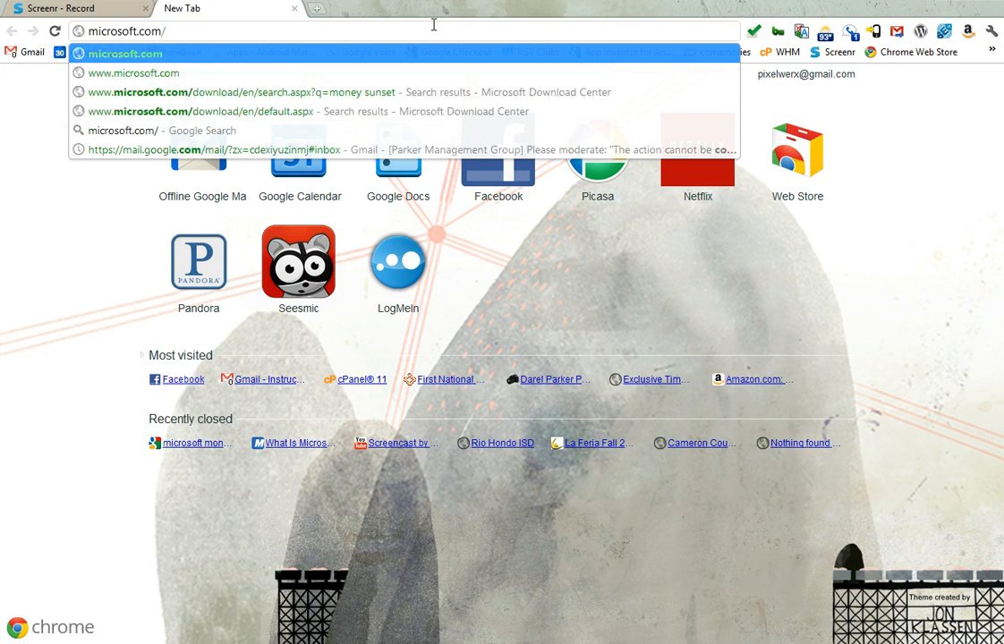
type("/download/en/default.aspx")
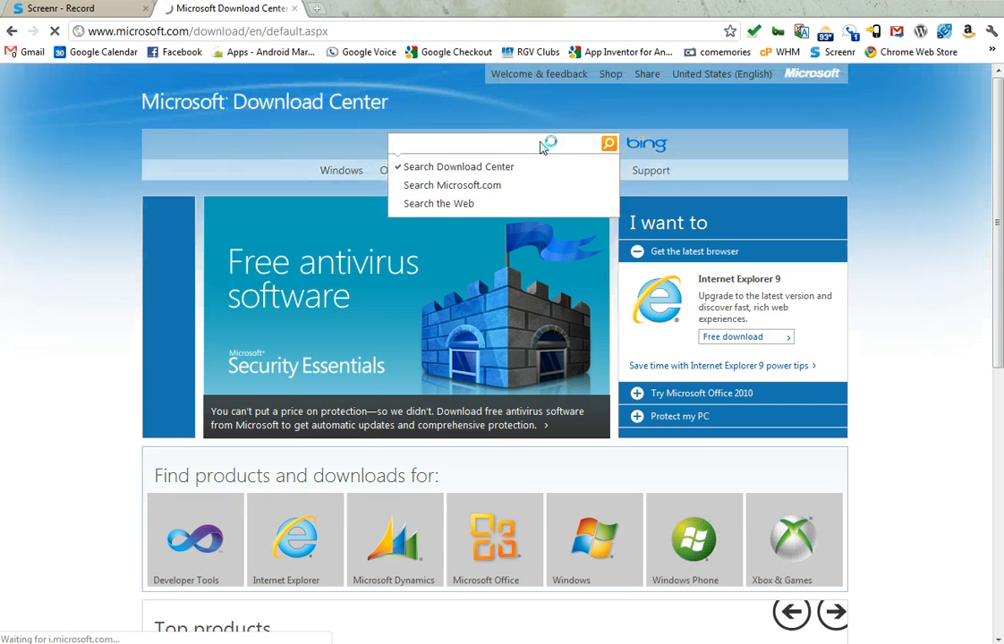
Search the Download Center for 'money sunset' and pick the Home and Business result.
type("money sun")
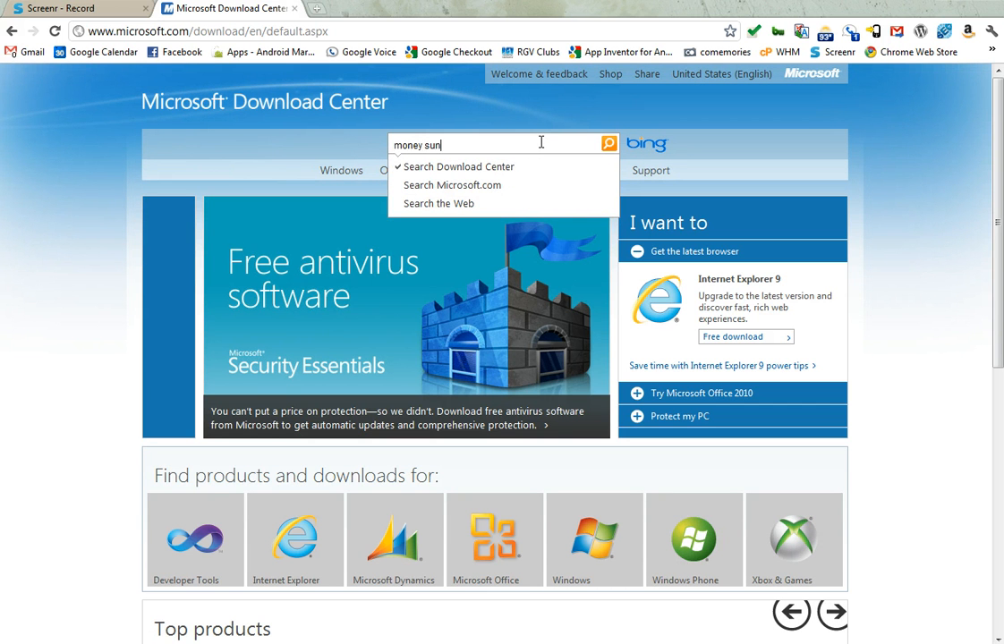
type("set")
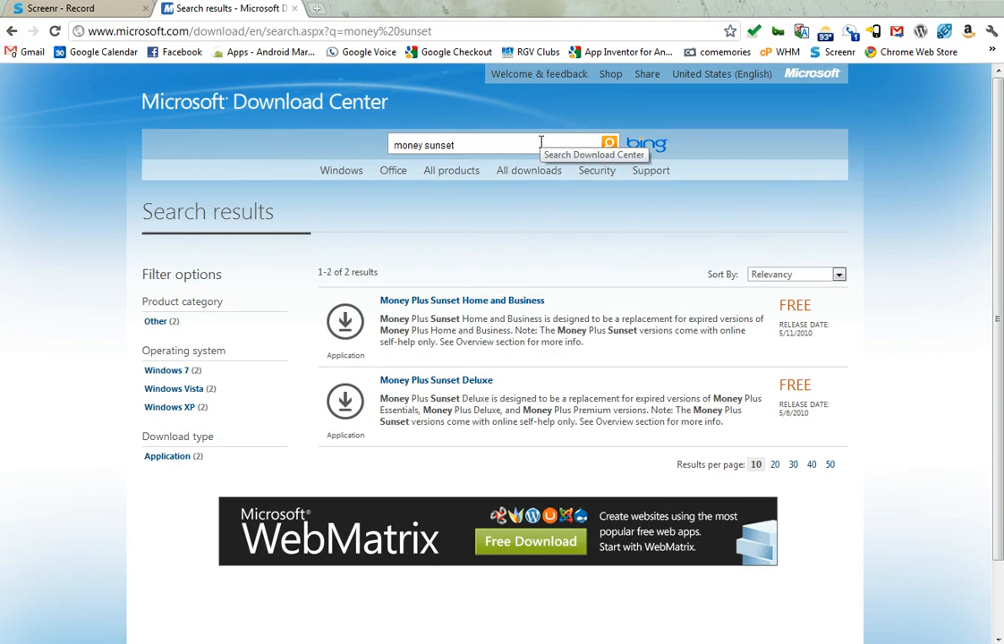
mouse_move(756, 377)
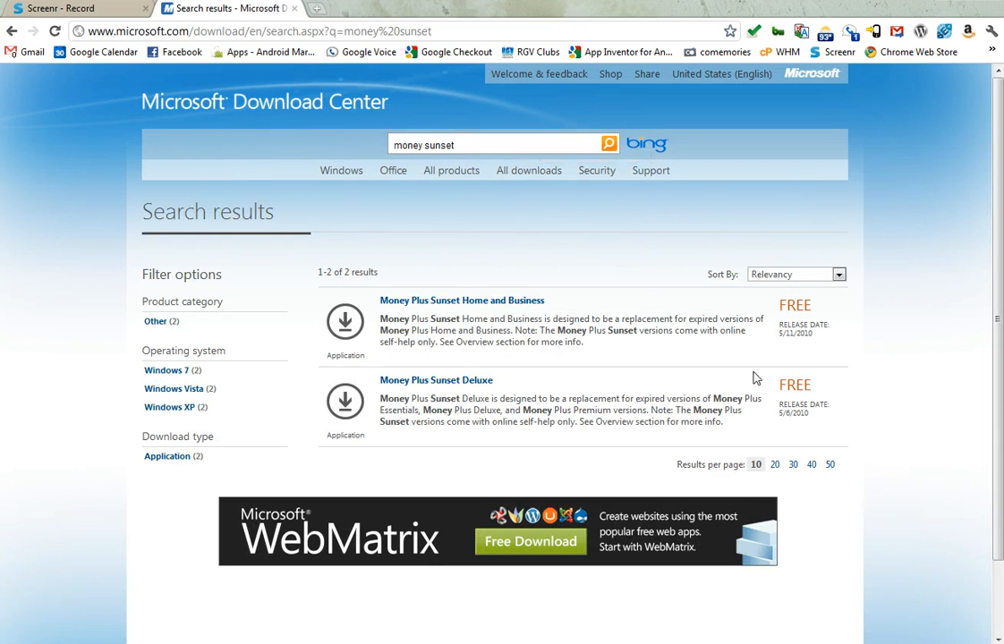
left_click(462, 300)
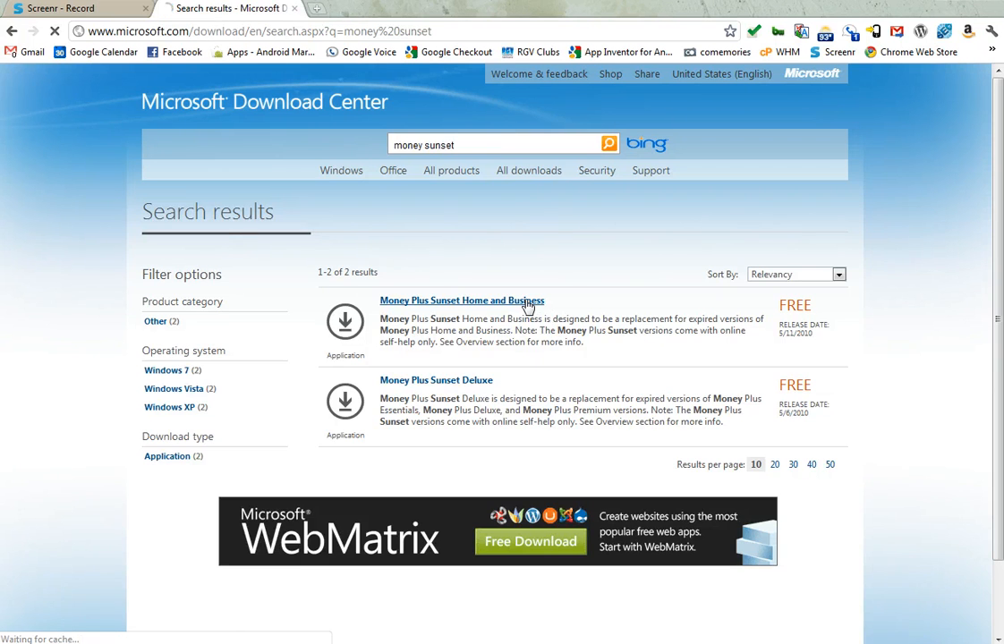
Open the Money Plus Sunset Home and Business page listing USMoneyBizSunset.exe (34.0 MB).
left_click(462, 299)
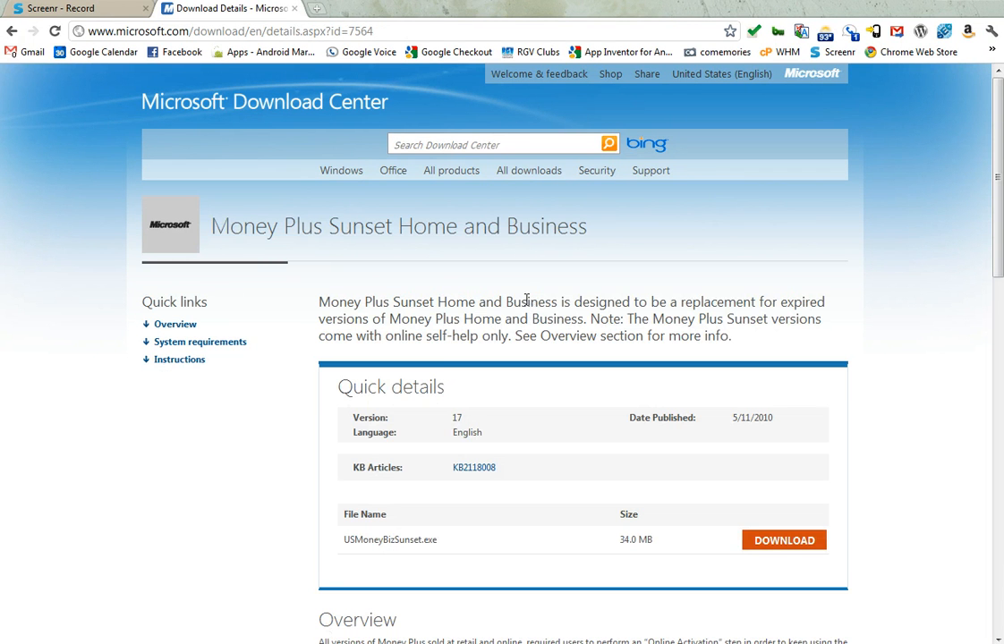
mouse_move(851, 289)
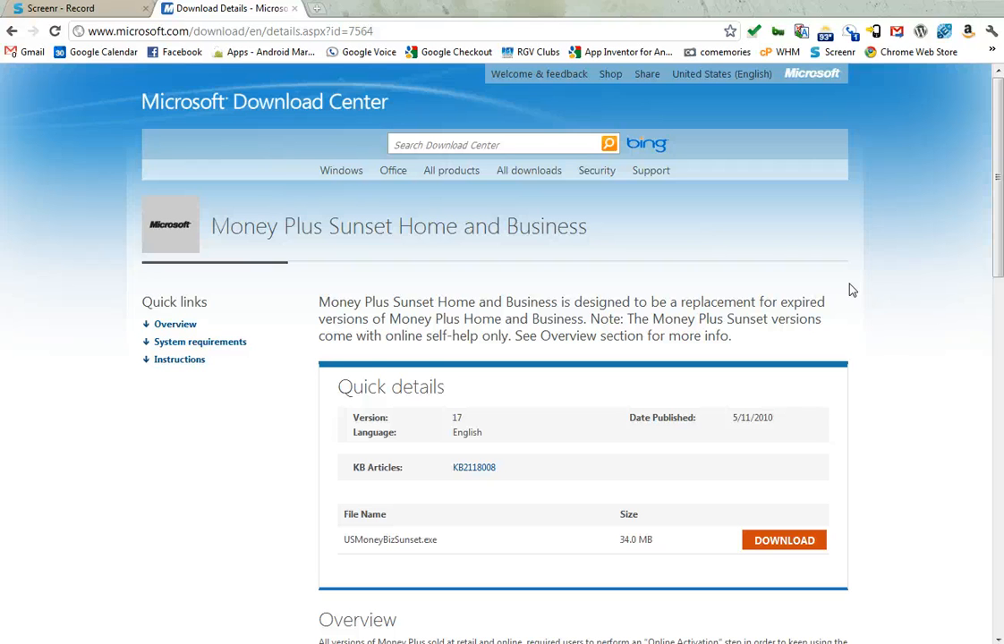
mouse_move(863, 296)
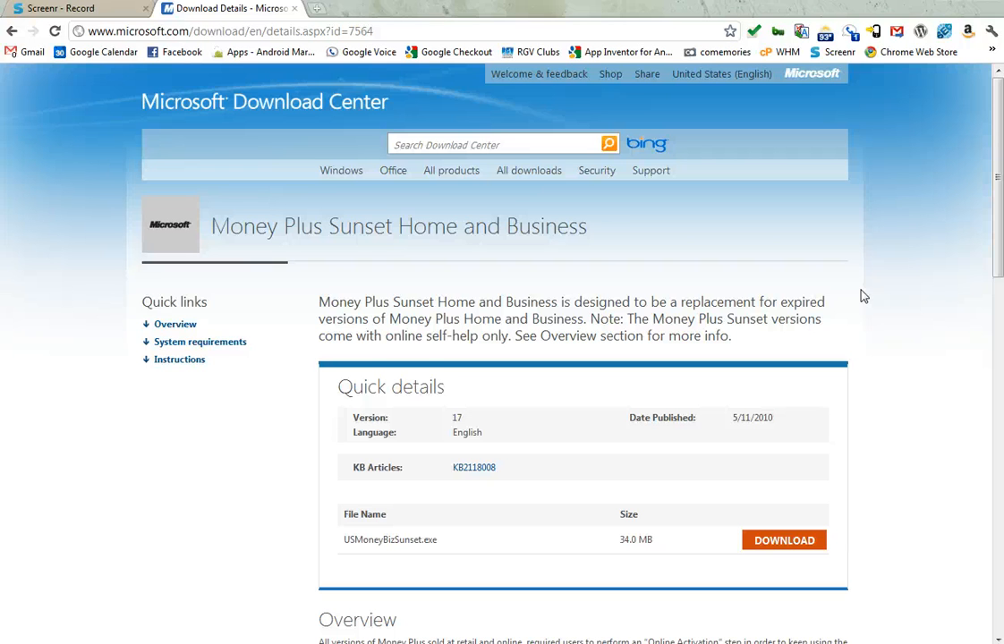
mouse_move(897, 301)
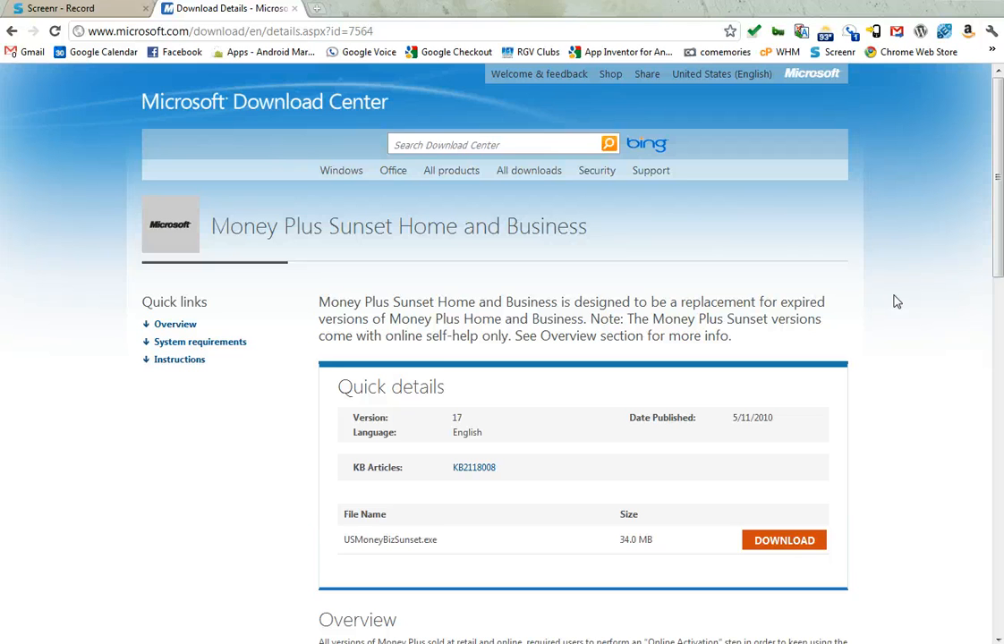
mouse_move(909, 304)
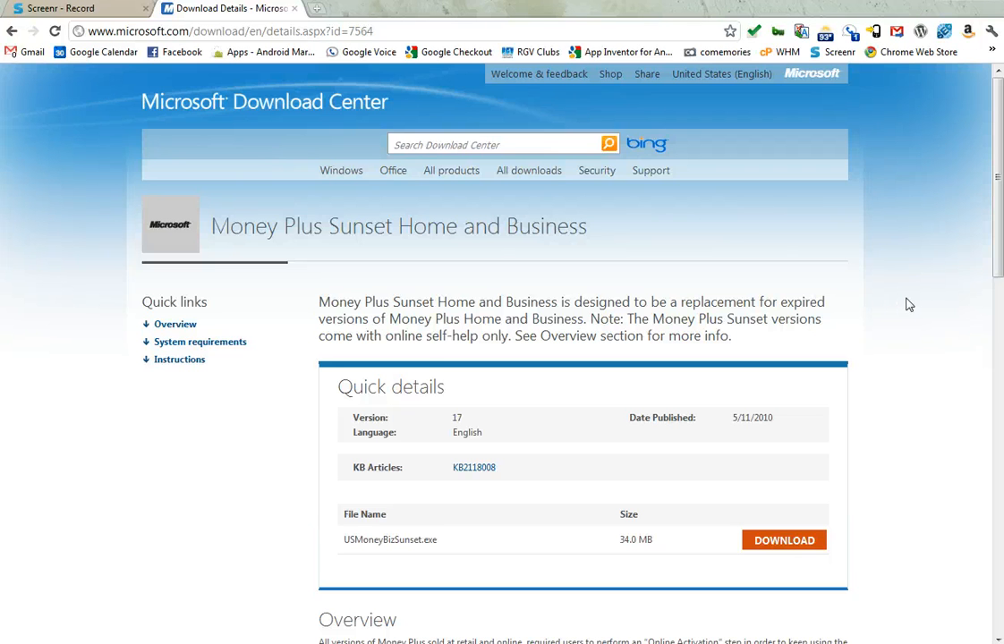
mouse_move(888, 304)
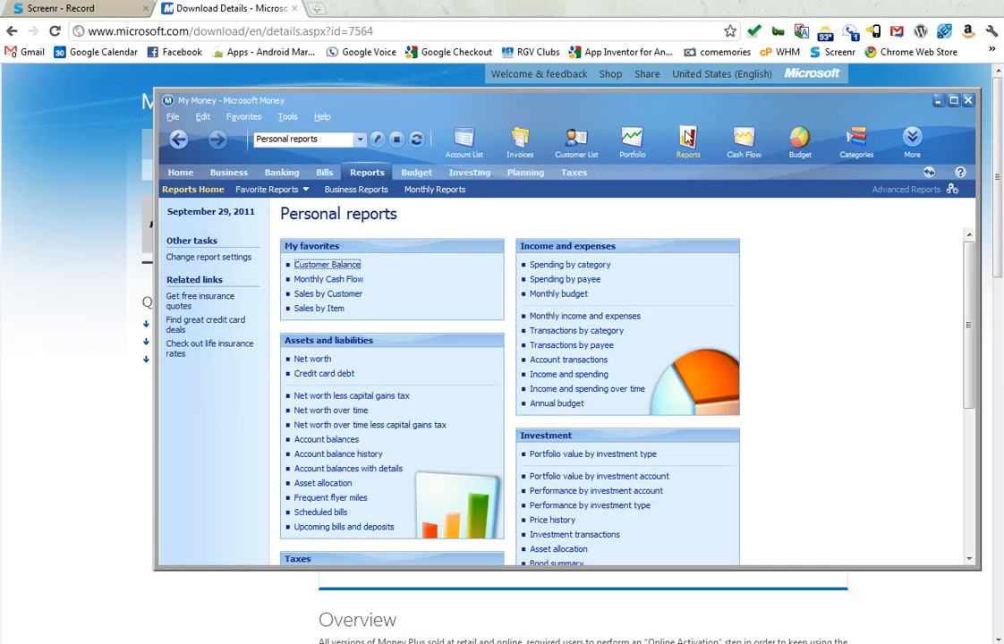
mouse_move(744, 143)
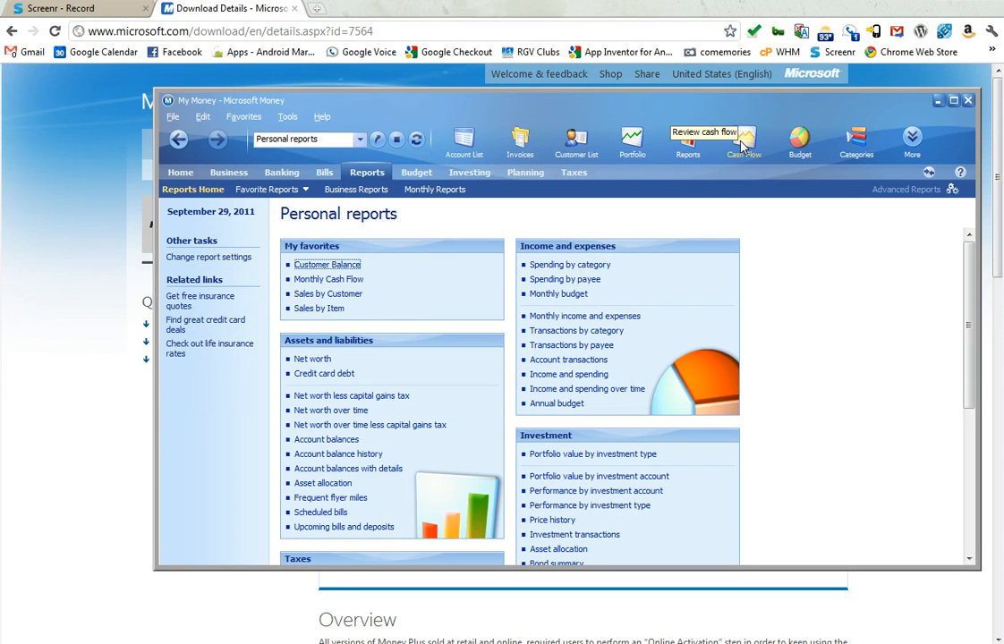
Show the 'Set up your categories' expense list in Microsoft Money.
left_click(856, 139)
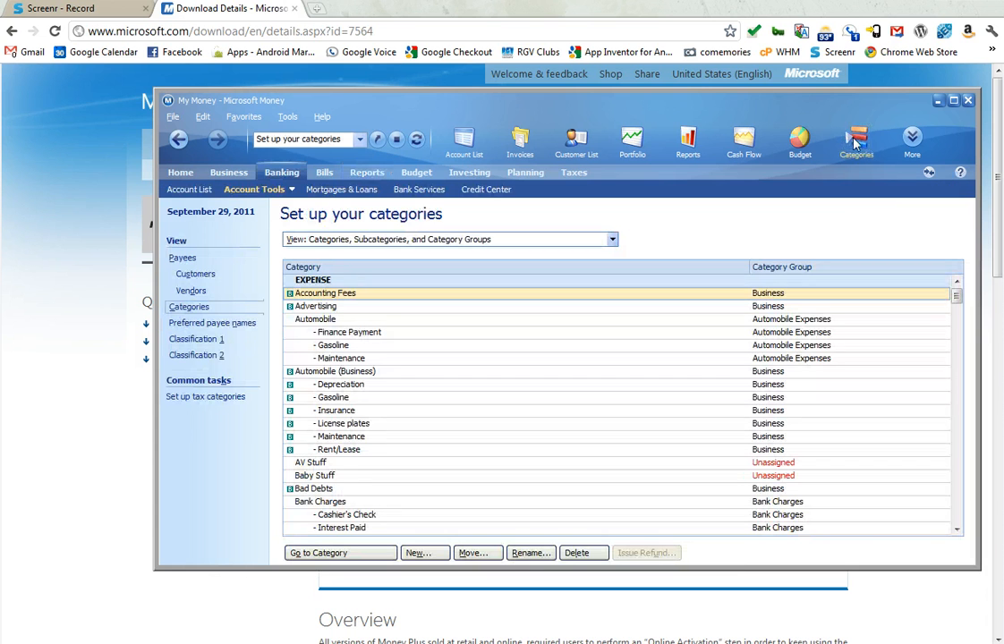
mouse_move(857, 205)
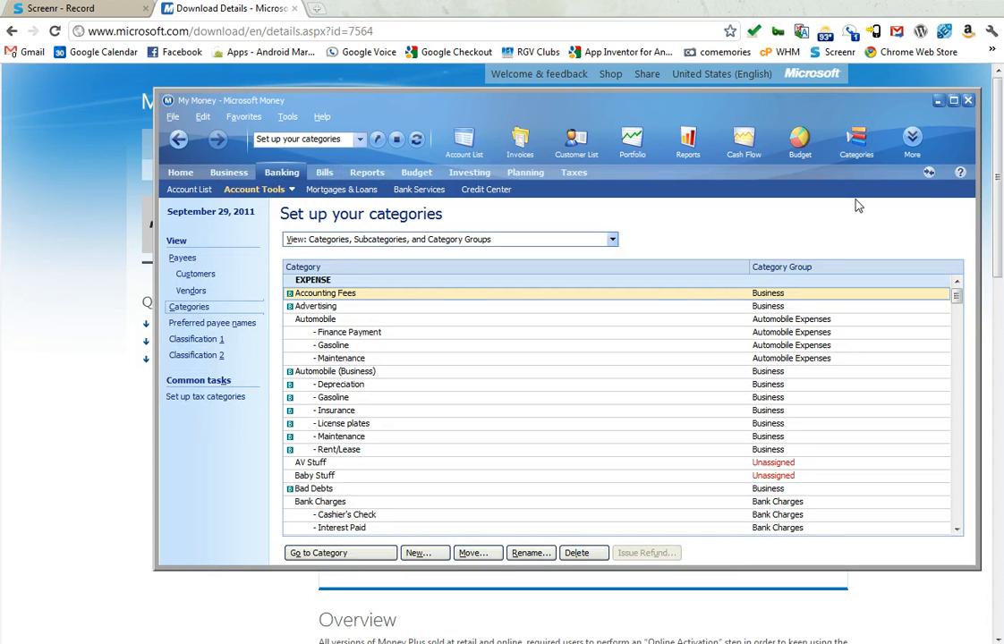